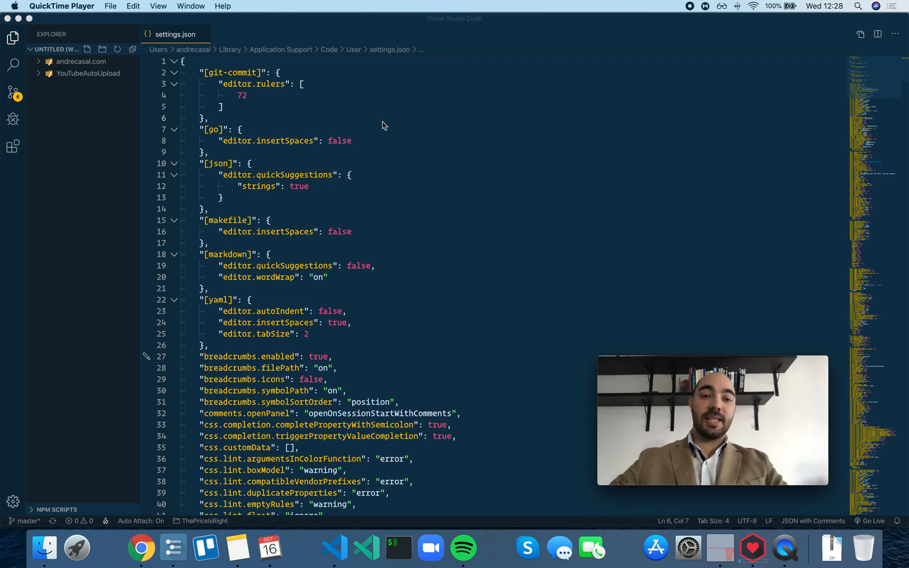
{"action": "mouse_move", "coordinate": [391, 126]}
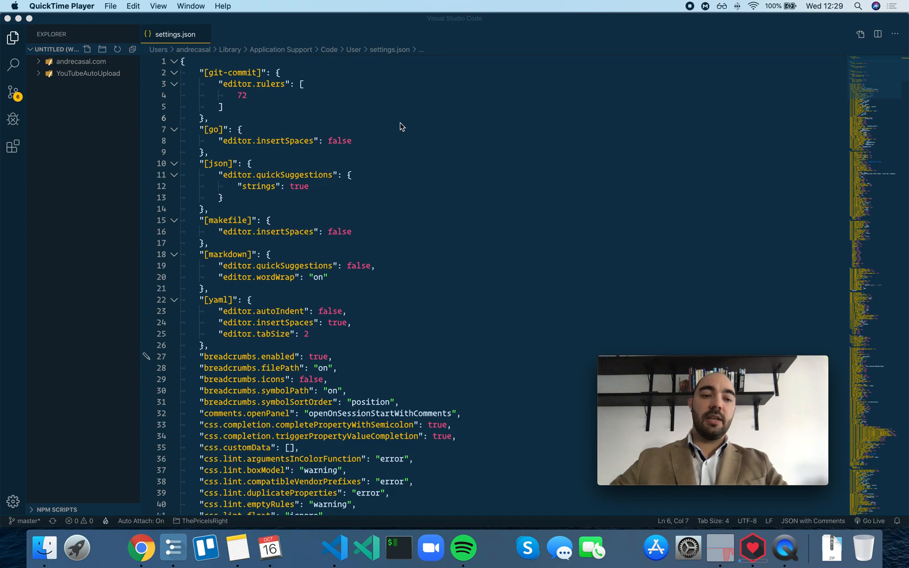
{"action": "mouse_move", "coordinate": [214, 54]}
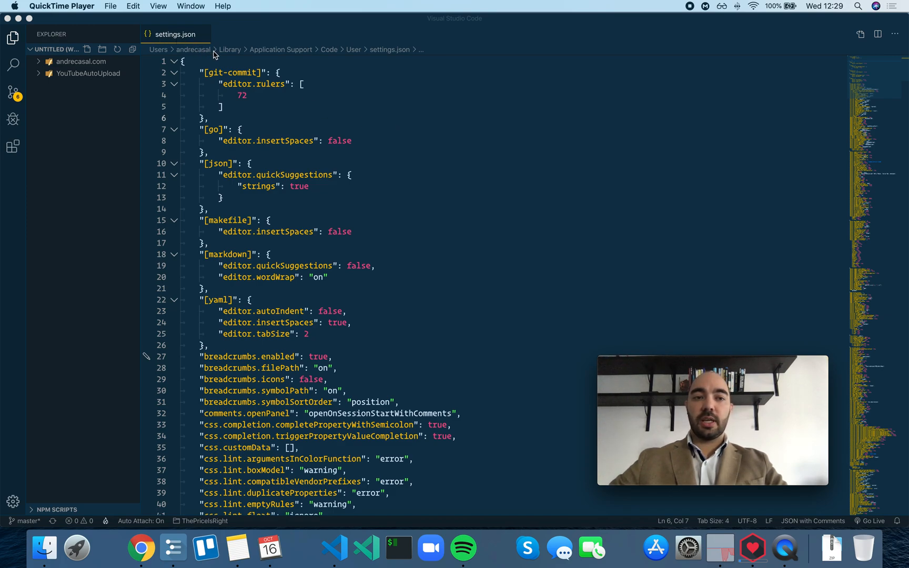
{"action": "mouse_move", "coordinate": [444, 207]}
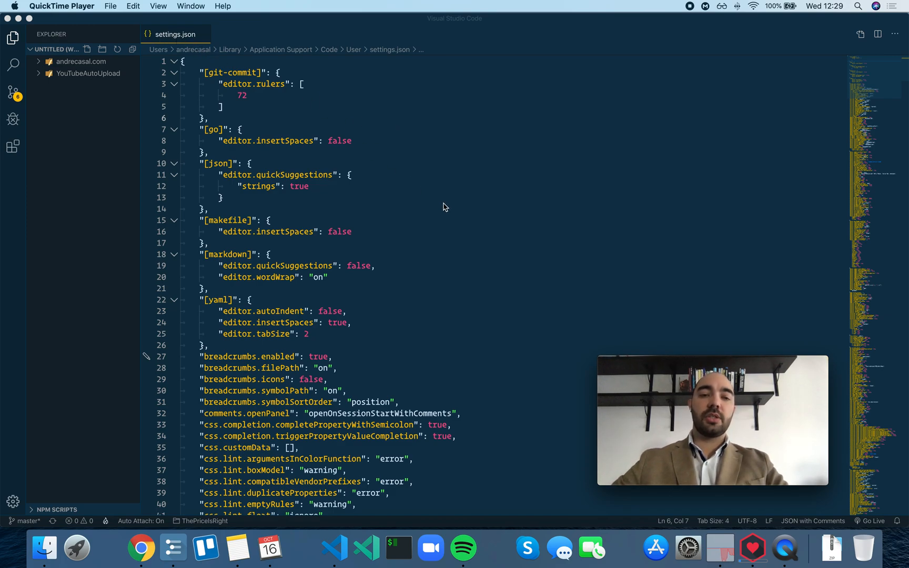
{"action": "mouse_move", "coordinate": [452, 195]}
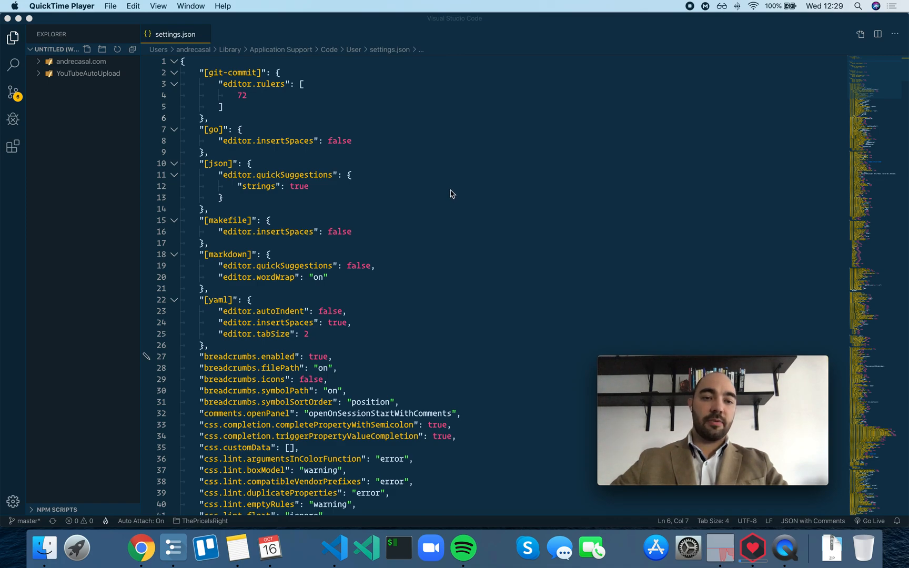
Start a new setting line after the rulers array inside the git-commit block of settings.json.
{"action": "left_click", "coordinate": [243, 73]}
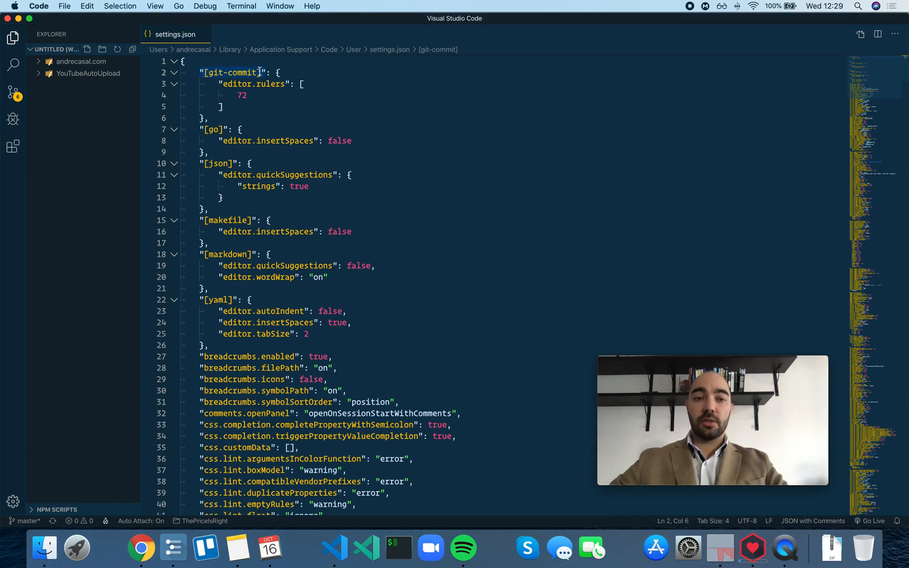
{"action": "double_click", "coordinate": [238, 73]}
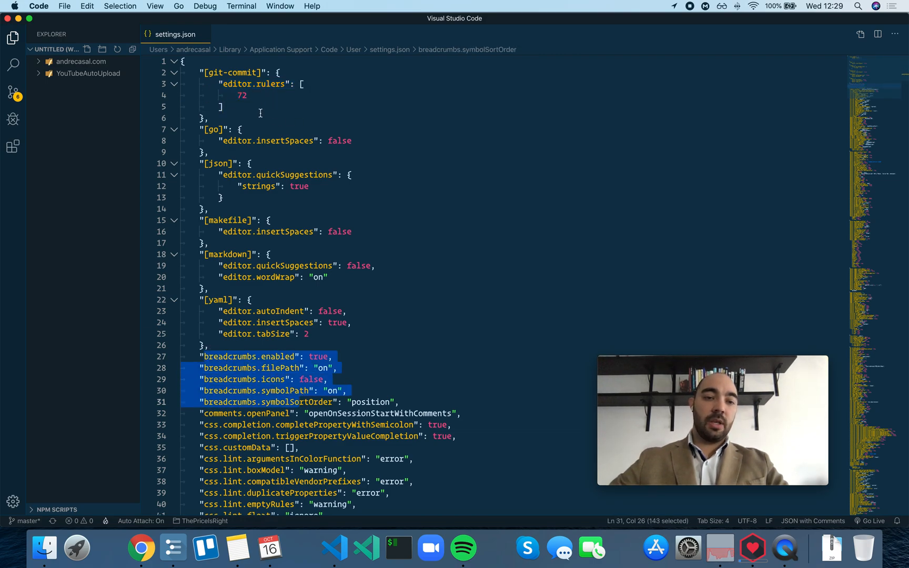
{"action": "left_click", "coordinate": [300, 107]}
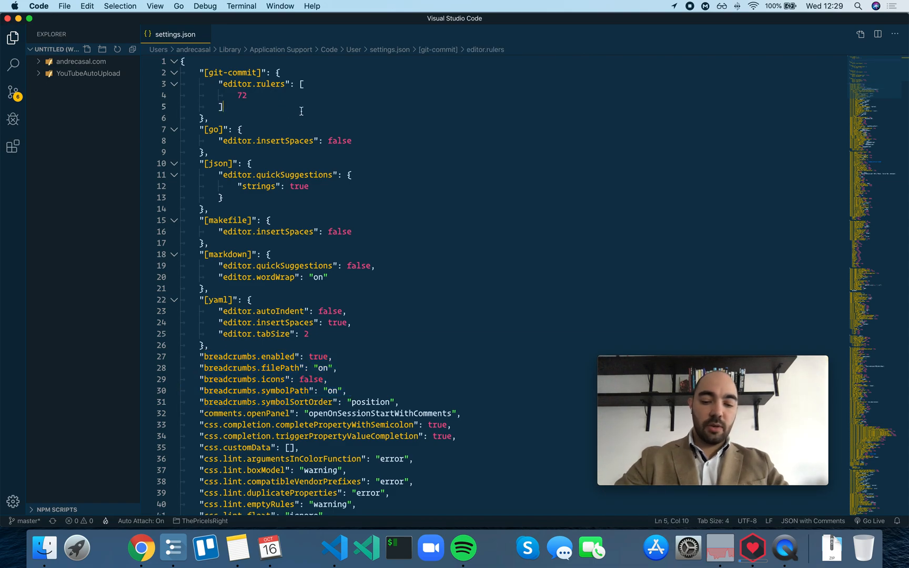
{"action": "type", "text": ","}
{"action": "key", "text": "enter"}
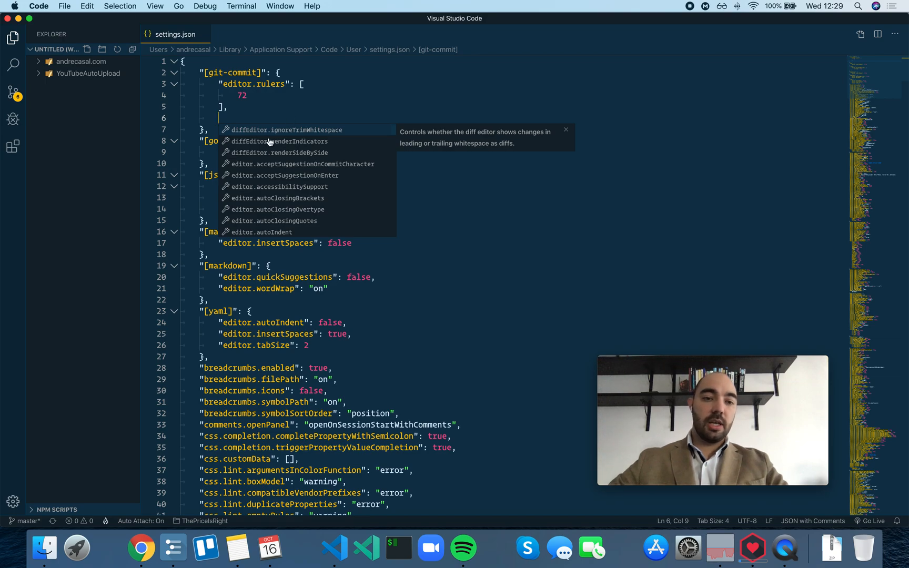
{"action": "mouse_move", "coordinate": [252, 226]}
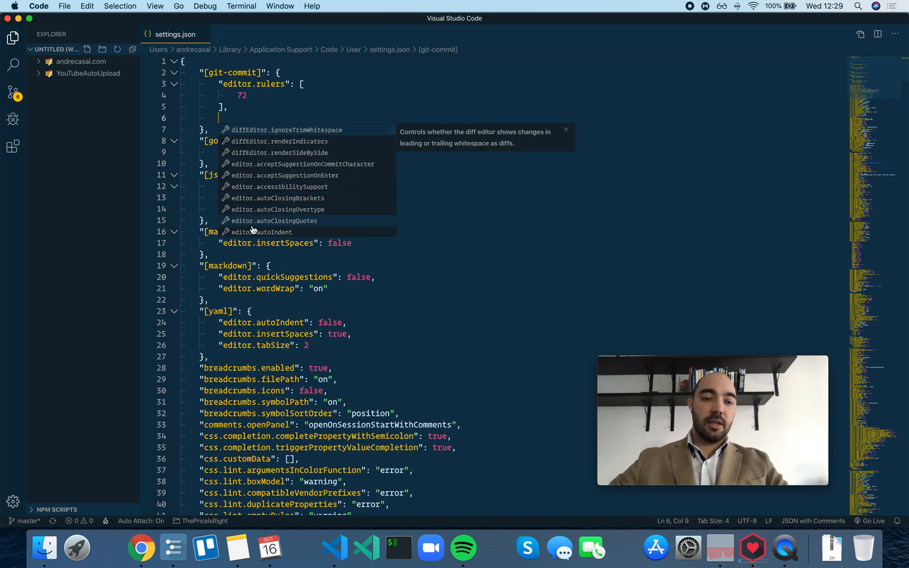
{"action": "mouse_move", "coordinate": [268, 133]}
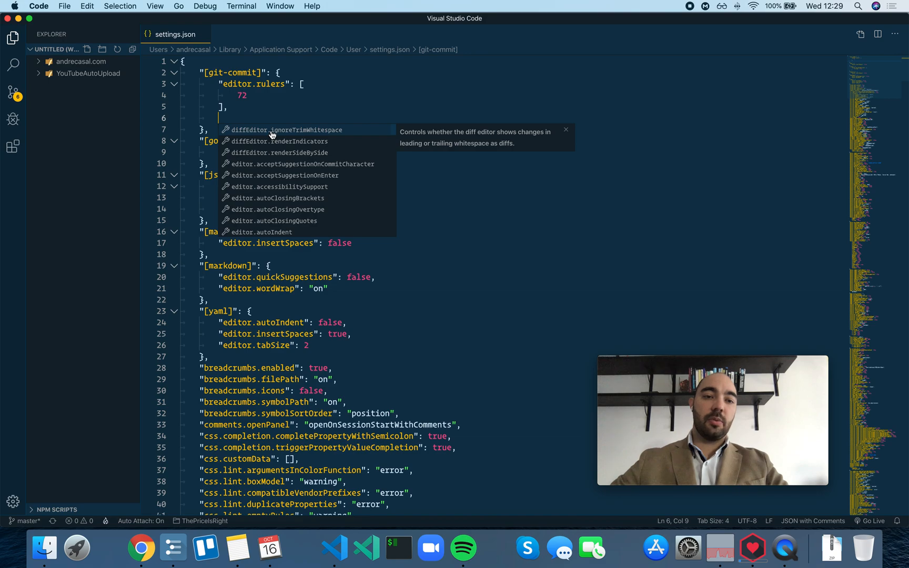
{"action": "mouse_move", "coordinate": [243, 111]}
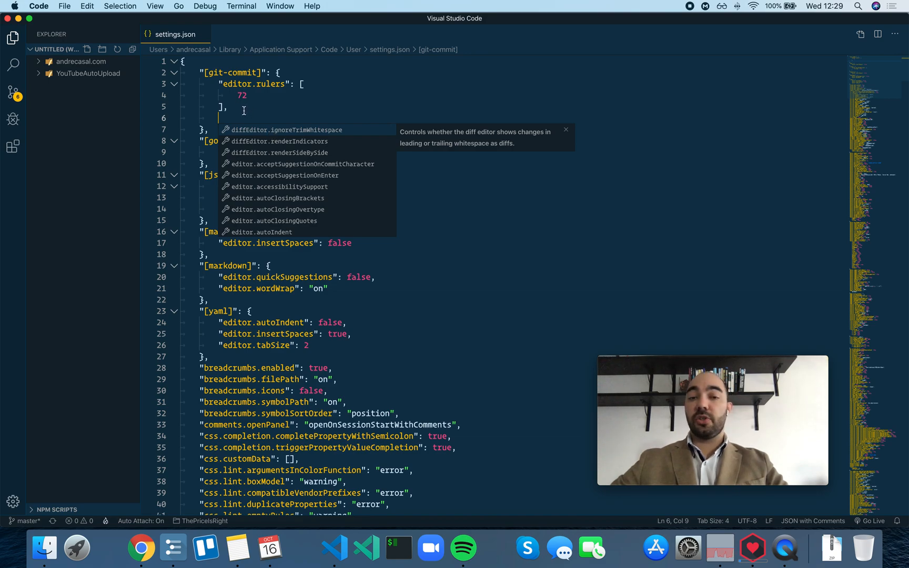
{"action": "scroll", "scroll_direction": "down", "scroll_amount": 3}
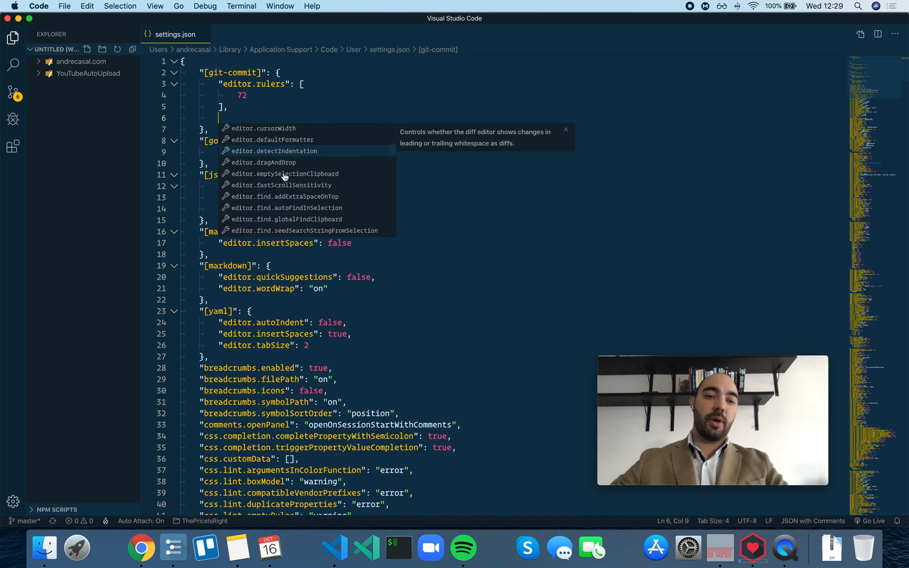
{"action": "scroll", "scroll_direction": "up", "scroll_amount": 3}
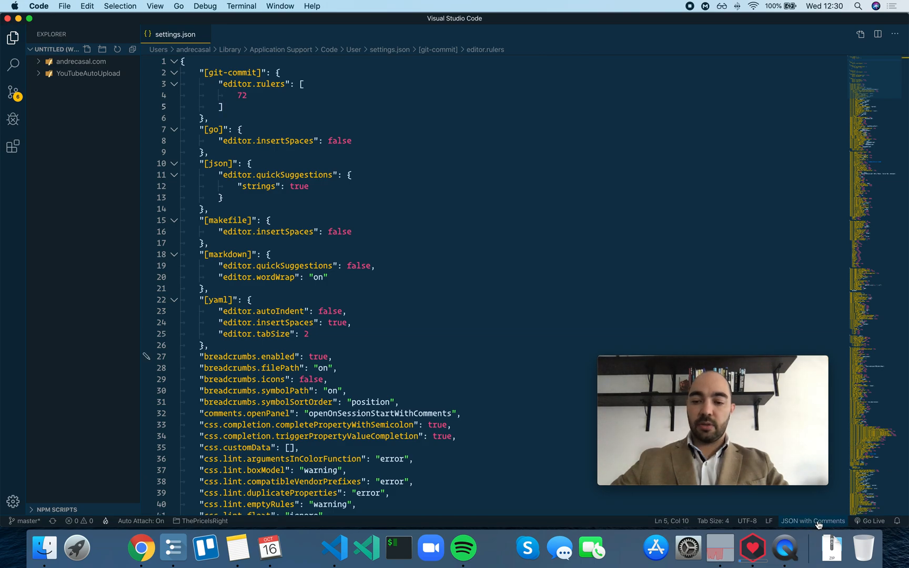
{"action": "mouse_move", "coordinate": [813, 520]}
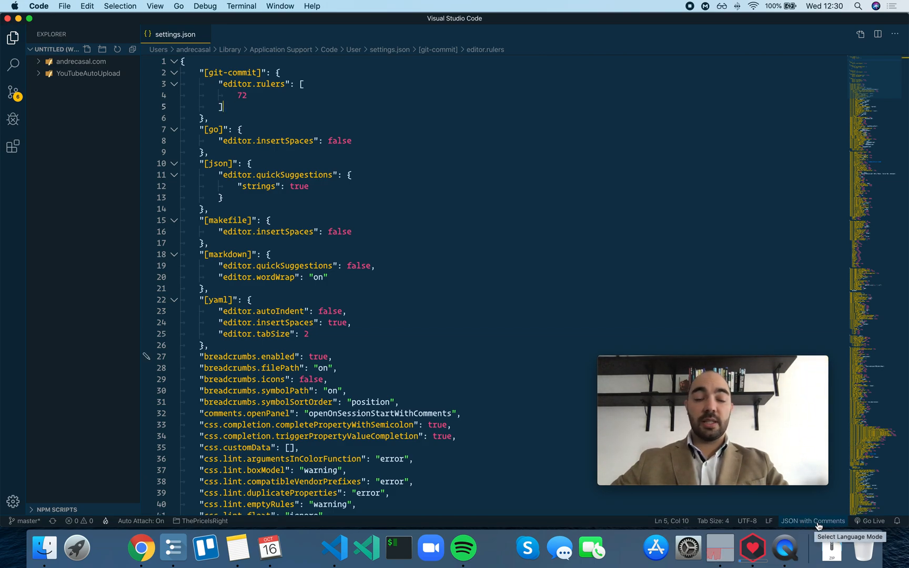
Switch the file's language mode to JavaScript, then back to JSON with Comments.
{"action": "left_click", "coordinate": [813, 521]}
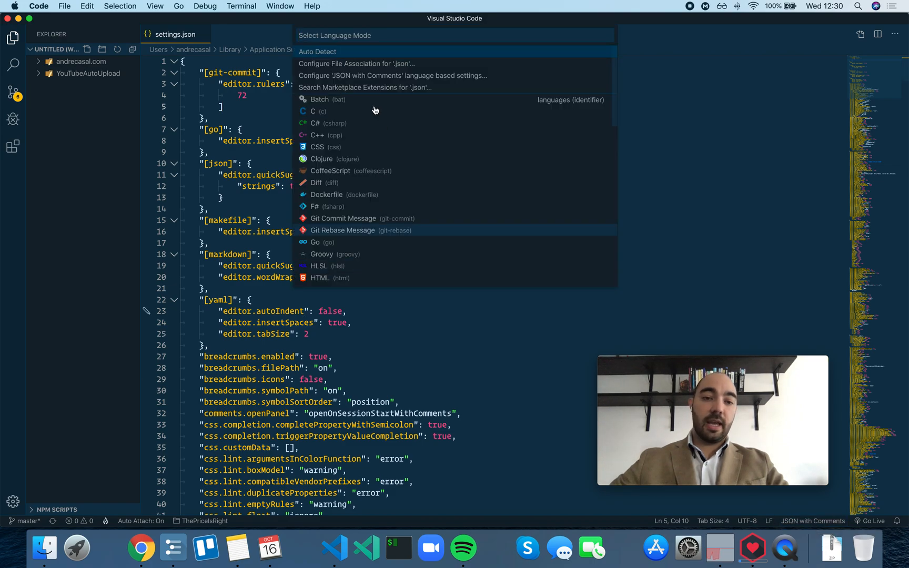
{"action": "mouse_move", "coordinate": [325, 111]}
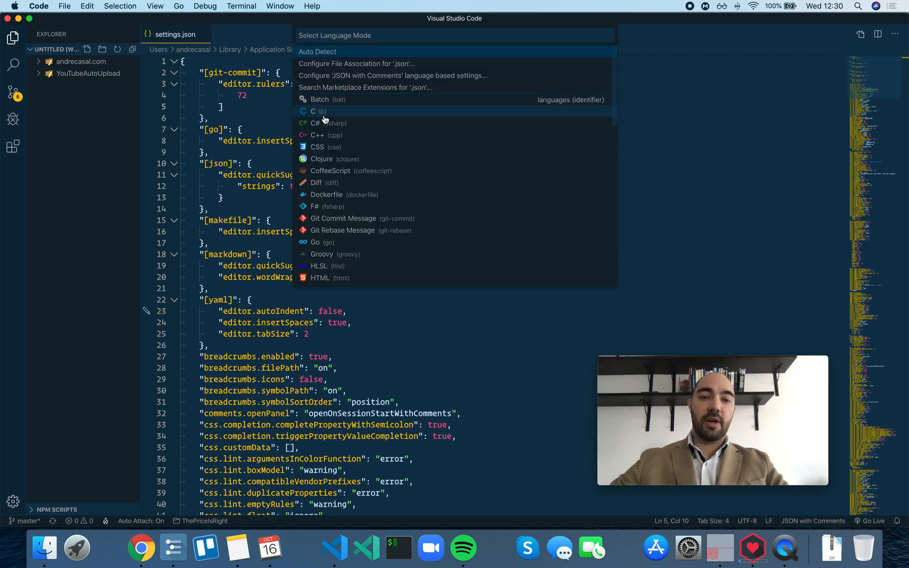
{"action": "mouse_move", "coordinate": [387, 218]}
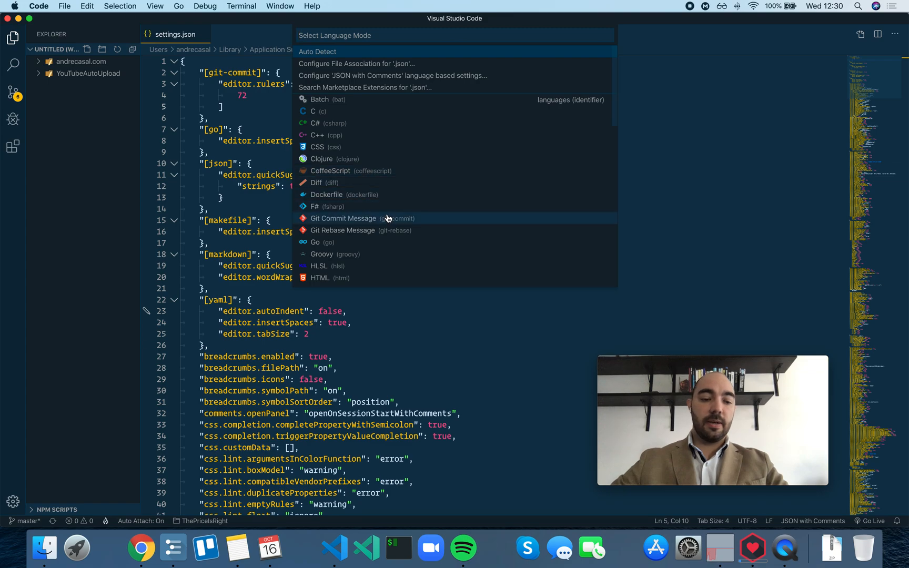
{"action": "mouse_move", "coordinate": [376, 184]}
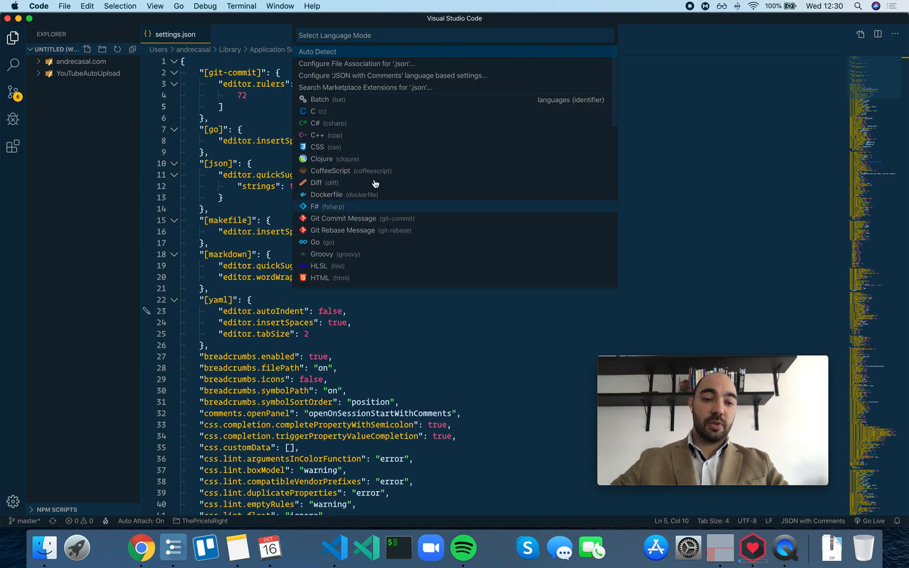
{"action": "type", "text": "java"}
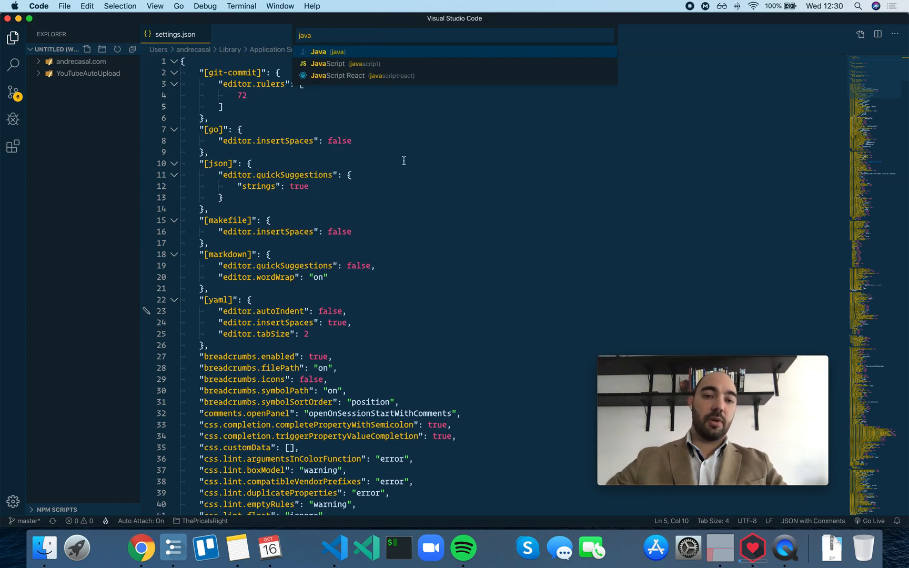
{"action": "left_click", "coordinate": [327, 65]}
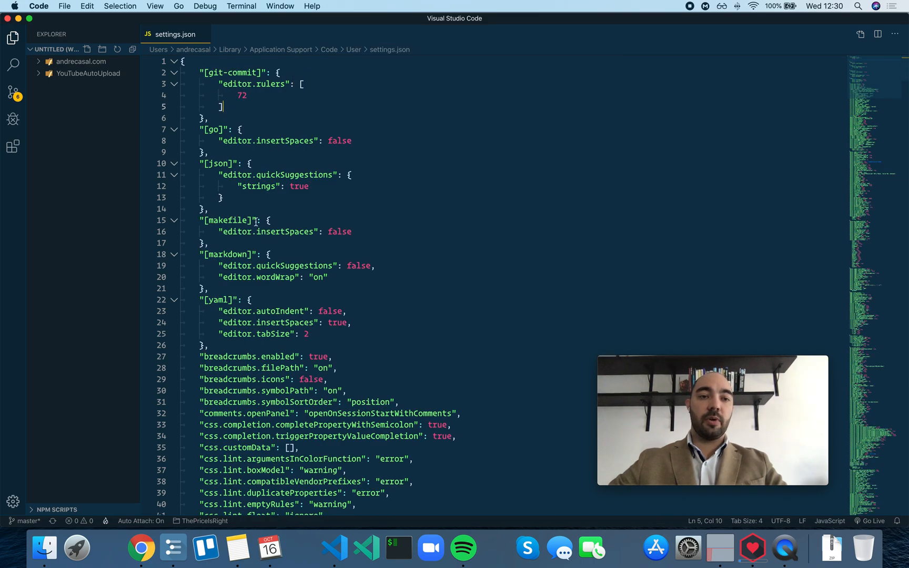
{"action": "left_click", "coordinate": [829, 521]}
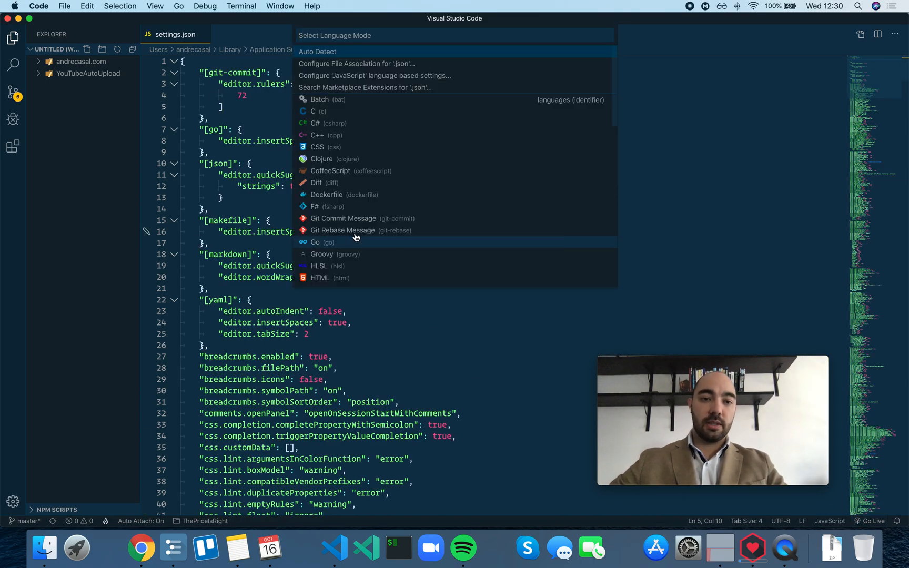
{"action": "mouse_move", "coordinate": [357, 236]}
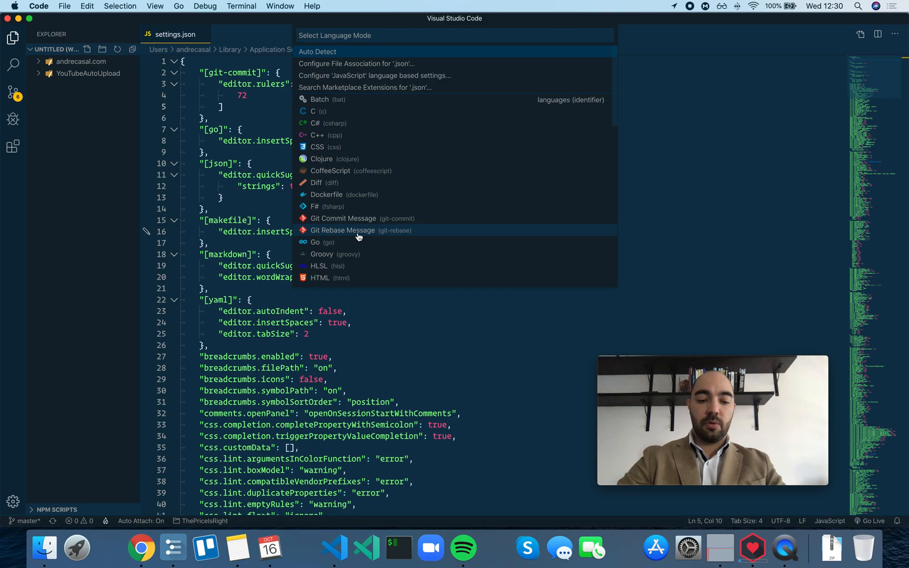
{"action": "type", "text": "json"}
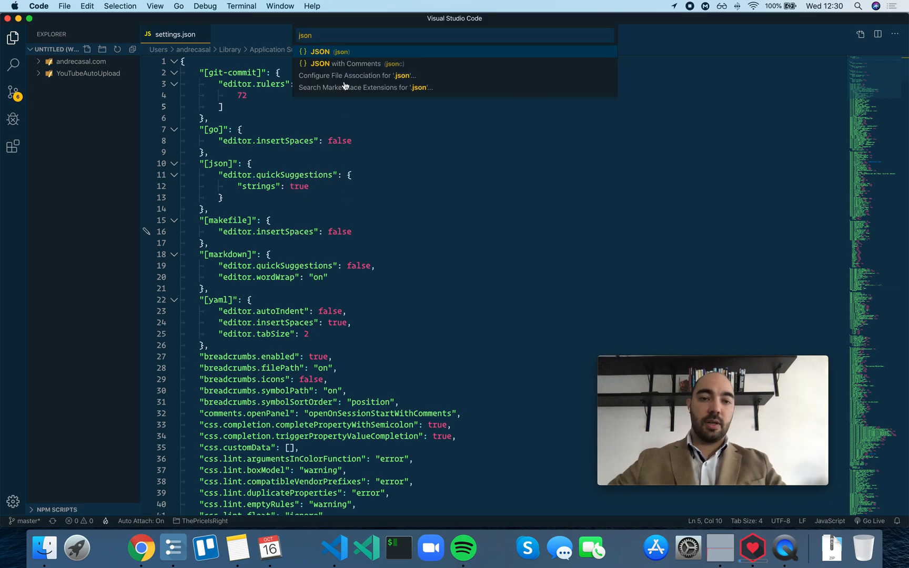
{"action": "left_click", "coordinate": [346, 63]}
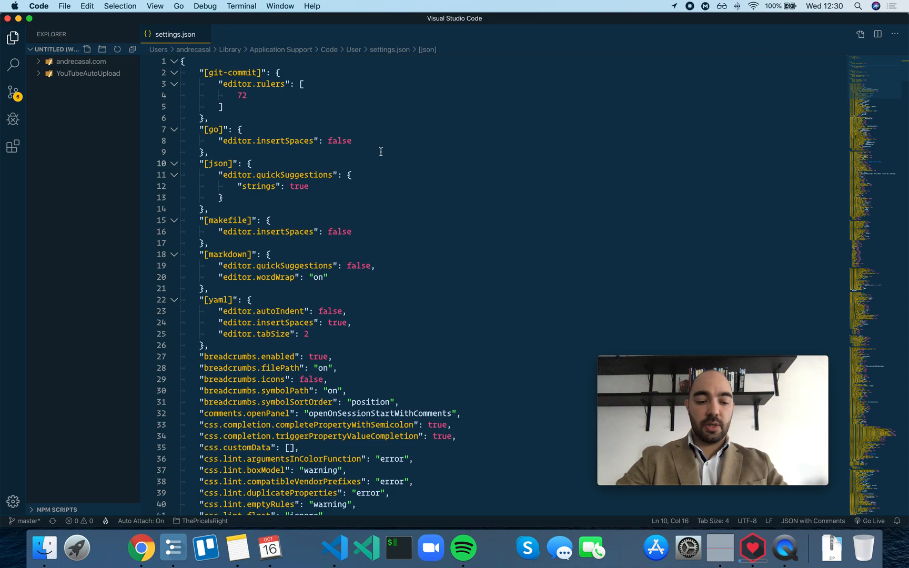
Run Preferences: Configure Language Specific Settings from the Command Palette and browse its language list.
{"action": "key", "text": "cmd+shift+p"}
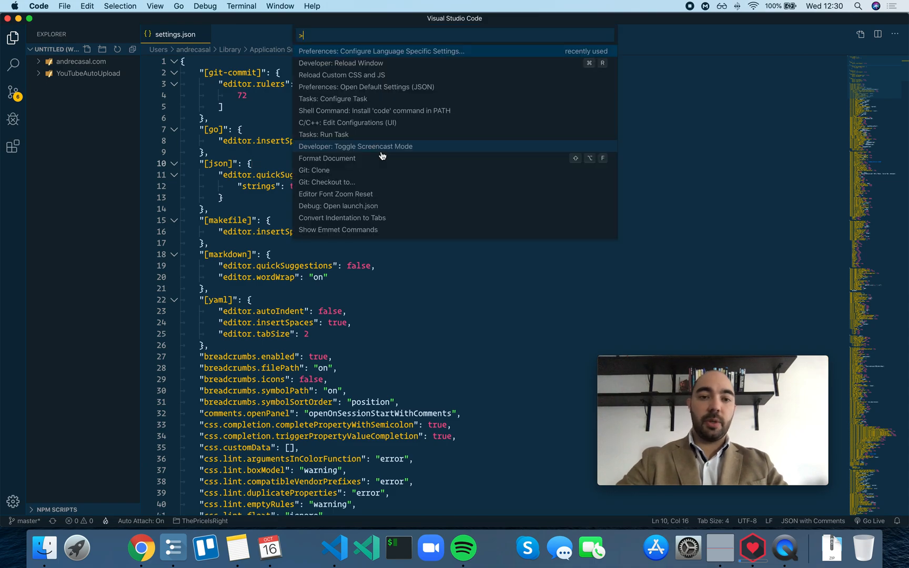
{"action": "mouse_move", "coordinate": [430, 280]}
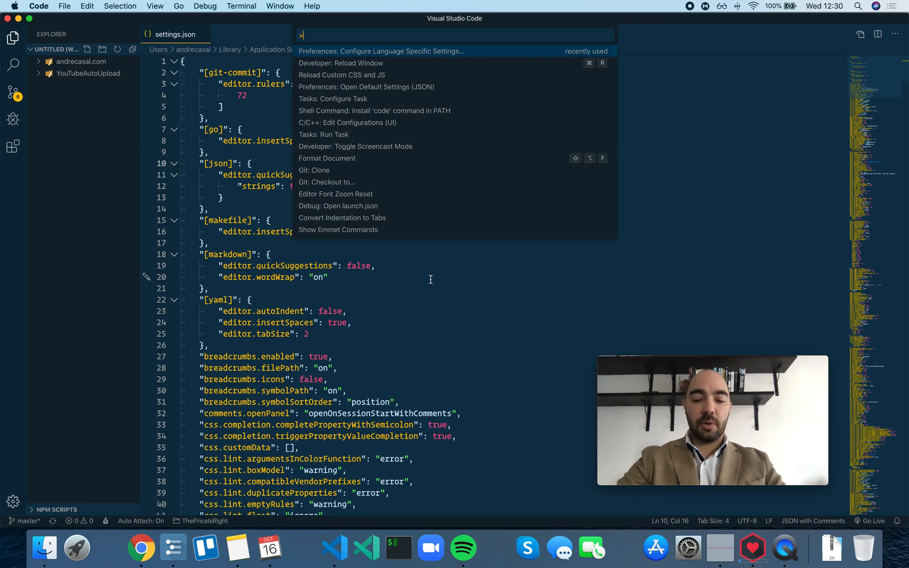
{"action": "type", "text": "configu"}
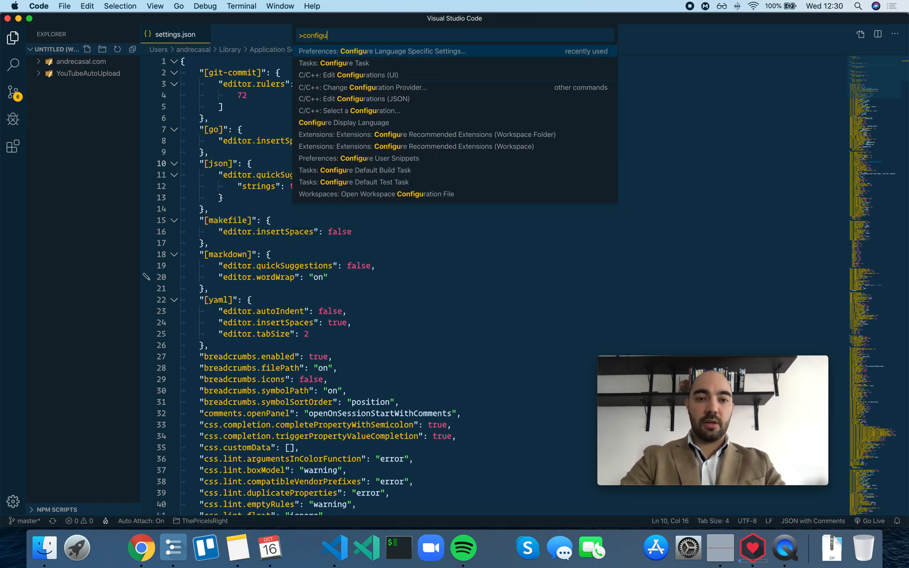
{"action": "type", "text": "language"}
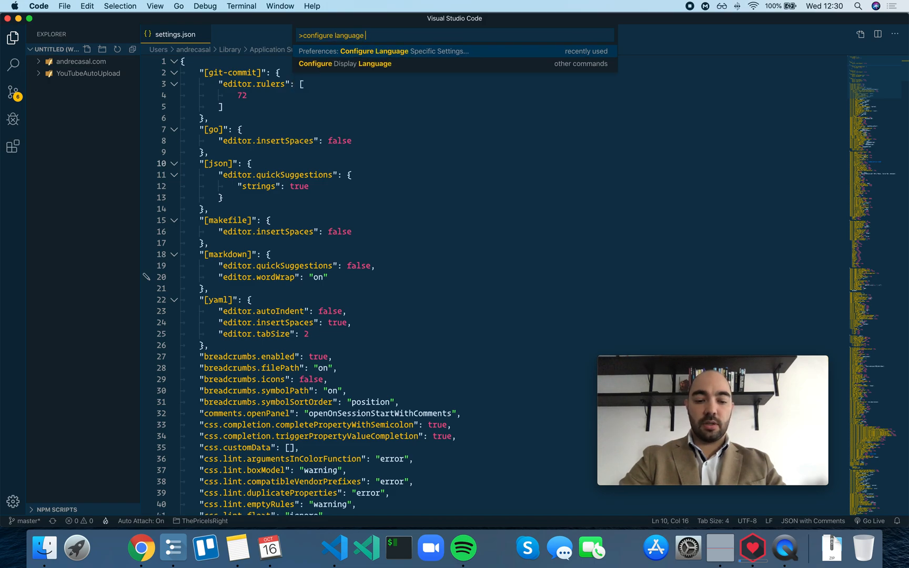
{"action": "type", "text": "settings"}
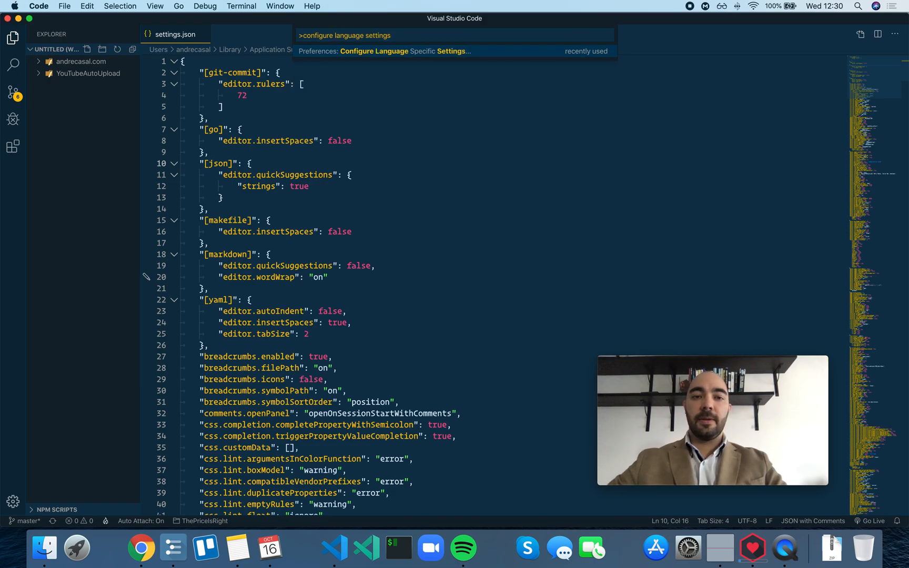
{"action": "mouse_move", "coordinate": [418, 148]}
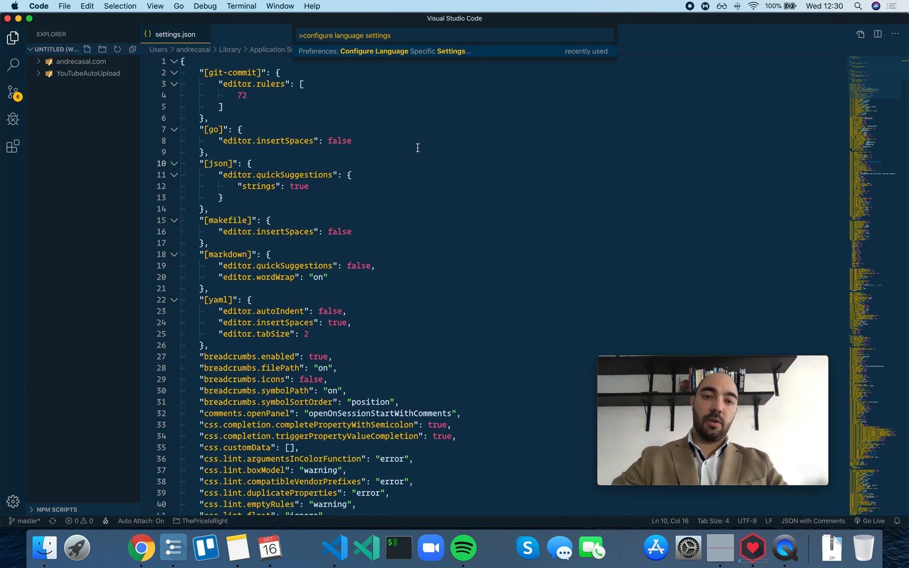
{"action": "left_click", "coordinate": [382, 50]}
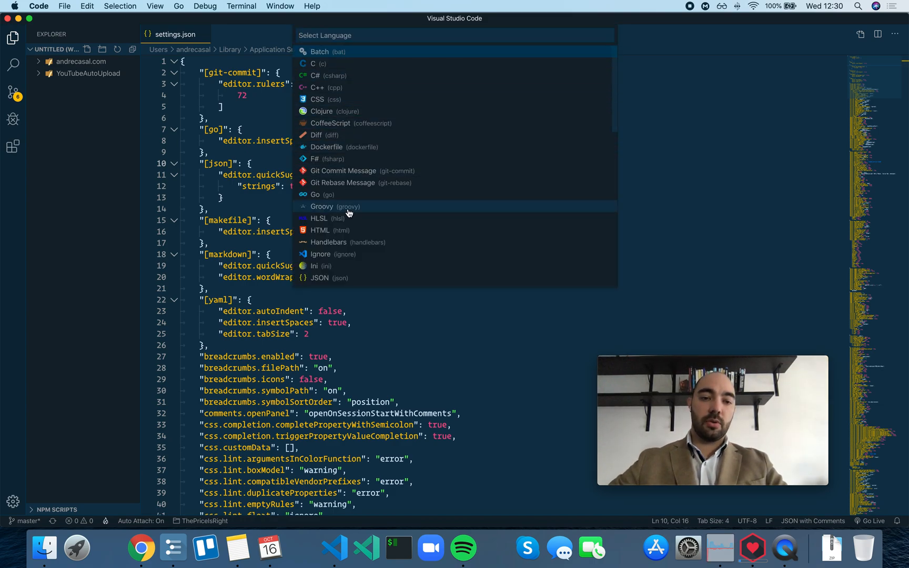
{"action": "mouse_move", "coordinate": [397, 190]}
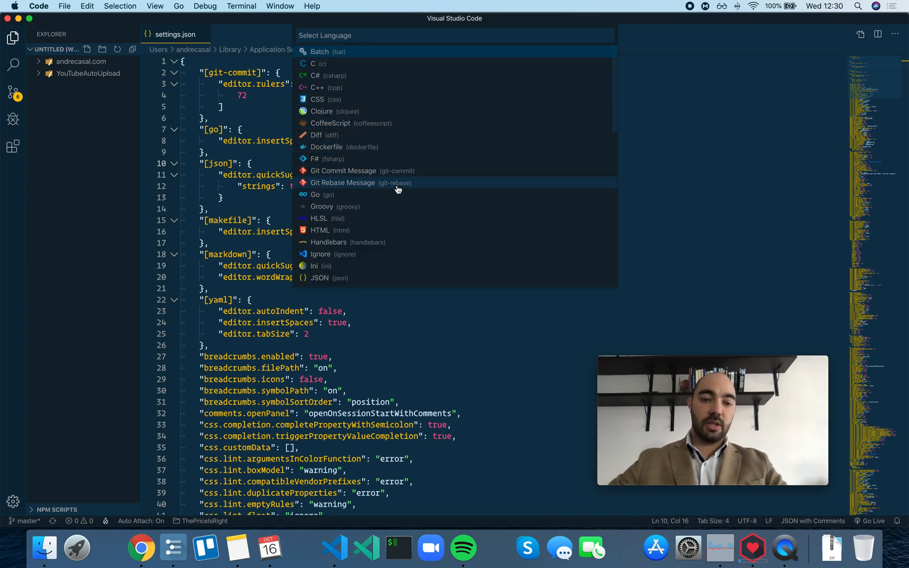
{"action": "scroll", "scroll_direction": "down", "scroll_amount": 3}
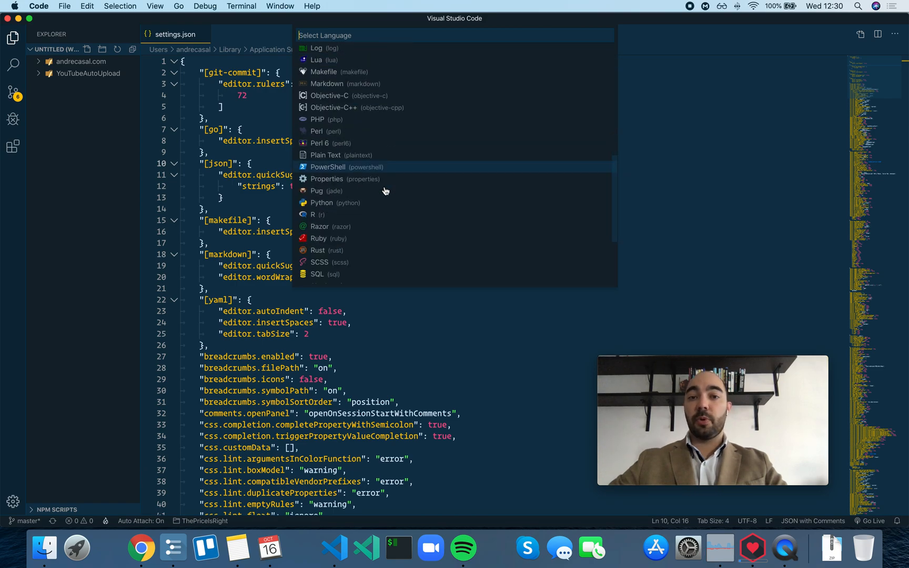
{"action": "scroll", "scroll_direction": "up", "scroll_amount": 3}
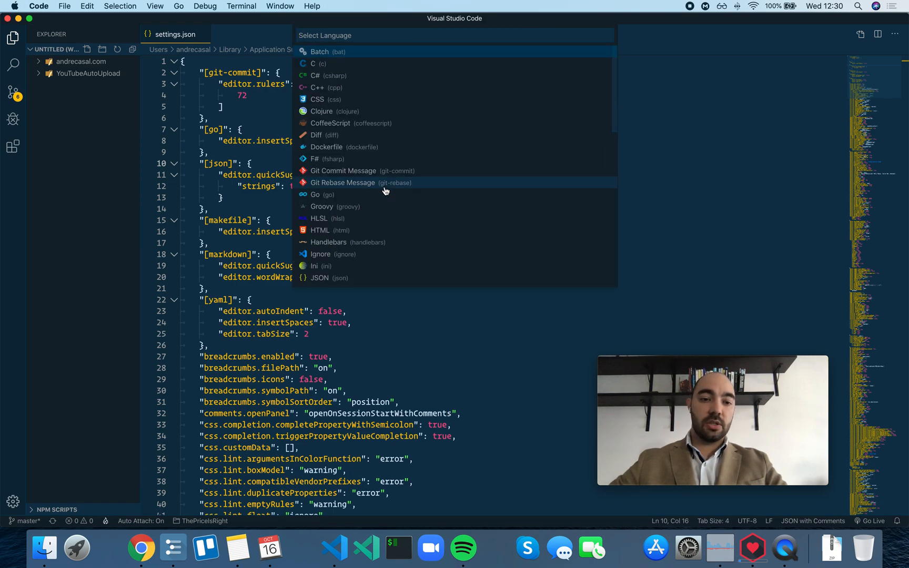
{"action": "mouse_move", "coordinate": [399, 190]}
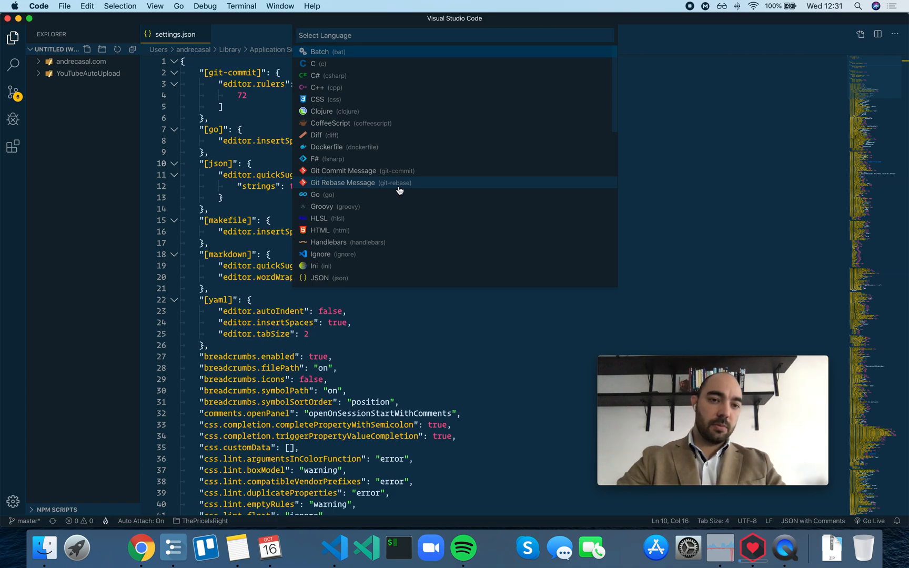
Dismiss the language list and scroll settings.json back up to the git-commit block.
{"action": "key", "text": "Escape"}
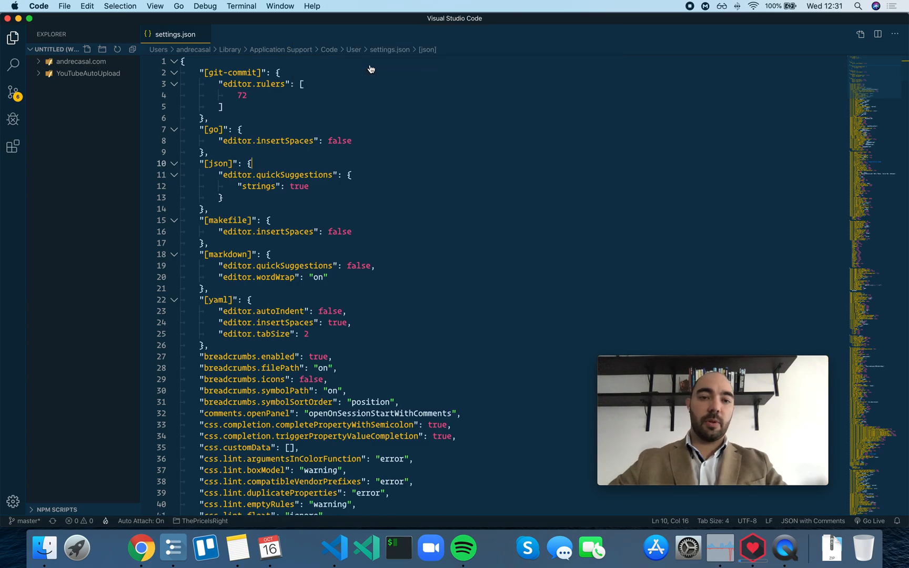
{"action": "scroll", "scroll_direction": "down", "scroll_amount": 3}
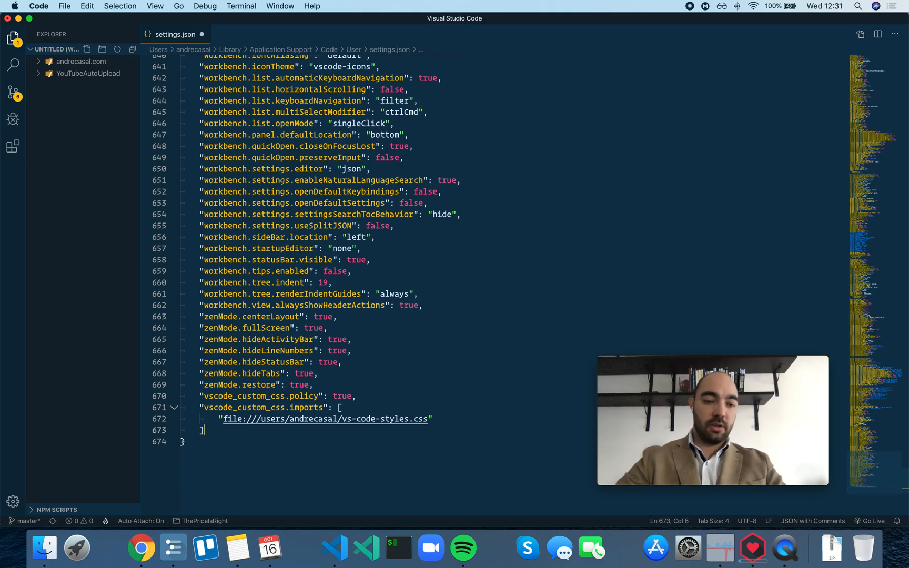
{"action": "scroll", "scroll_direction": "up", "scroll_amount": 3}
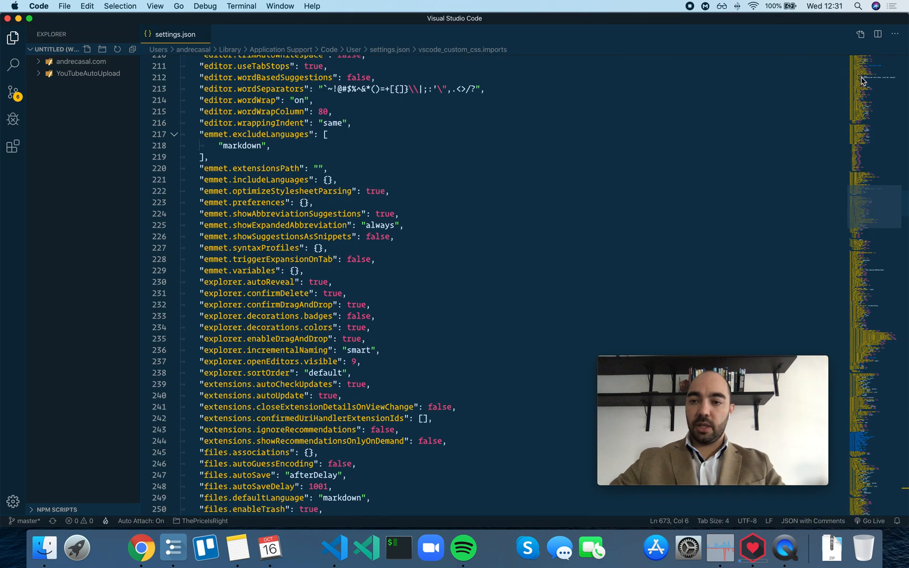
{"action": "scroll", "scroll_direction": "up", "scroll_amount": 3}
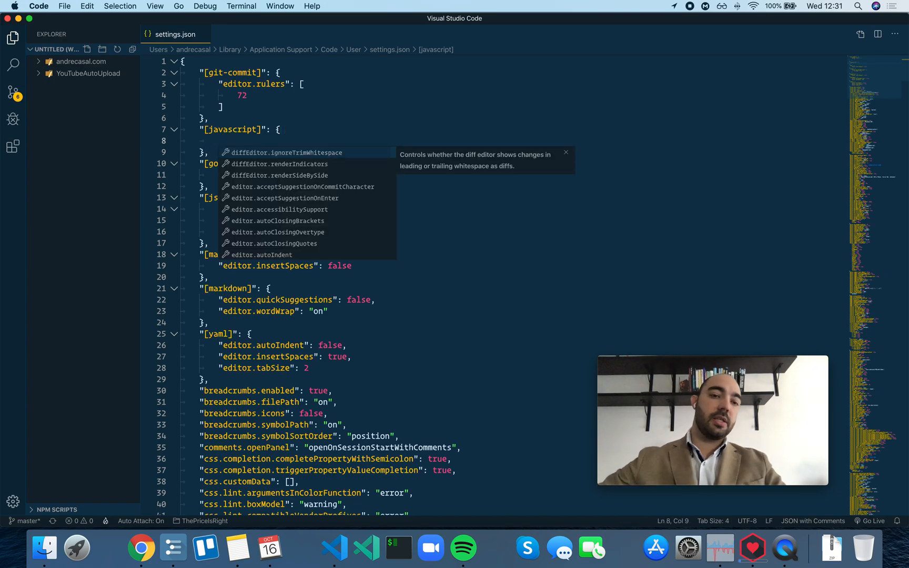
{"action": "mouse_move", "coordinate": [309, 232]}
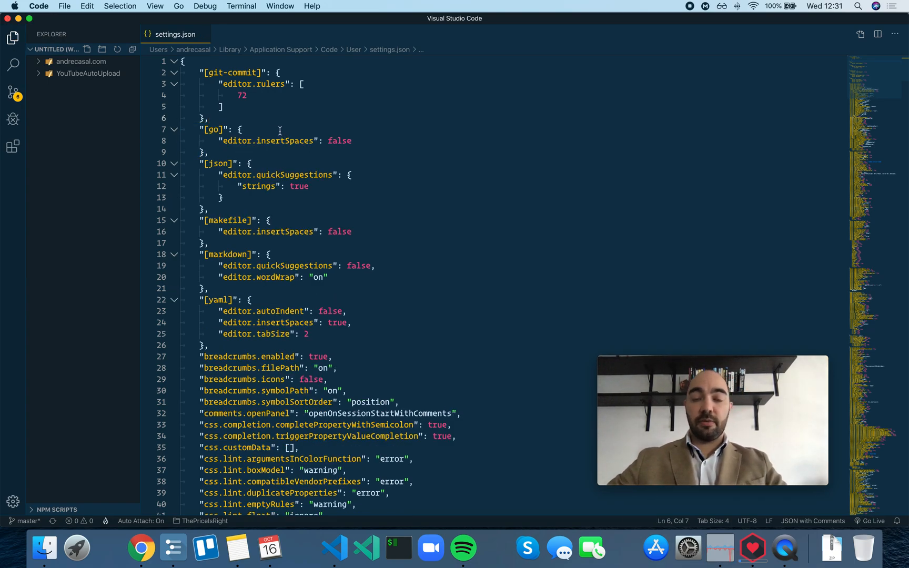
{"action": "mouse_move", "coordinate": [406, 190]}
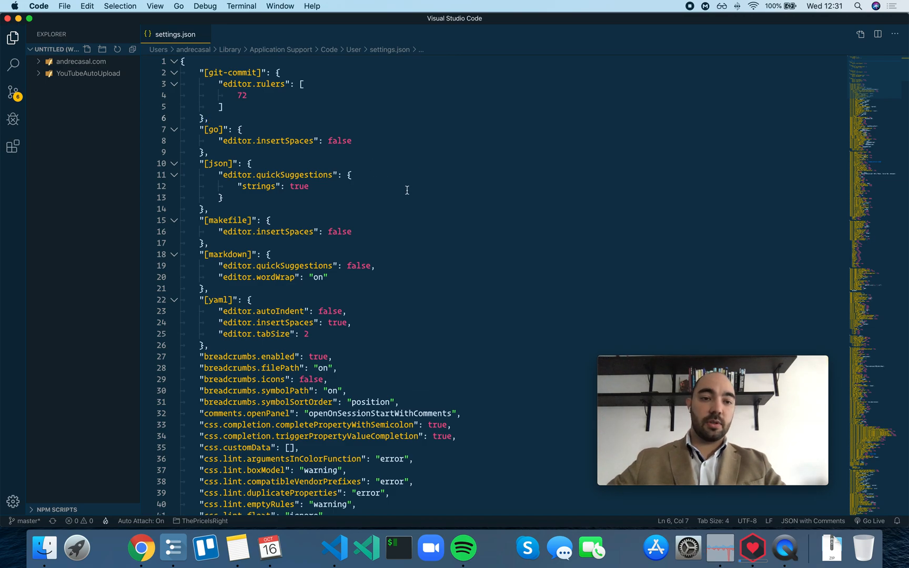